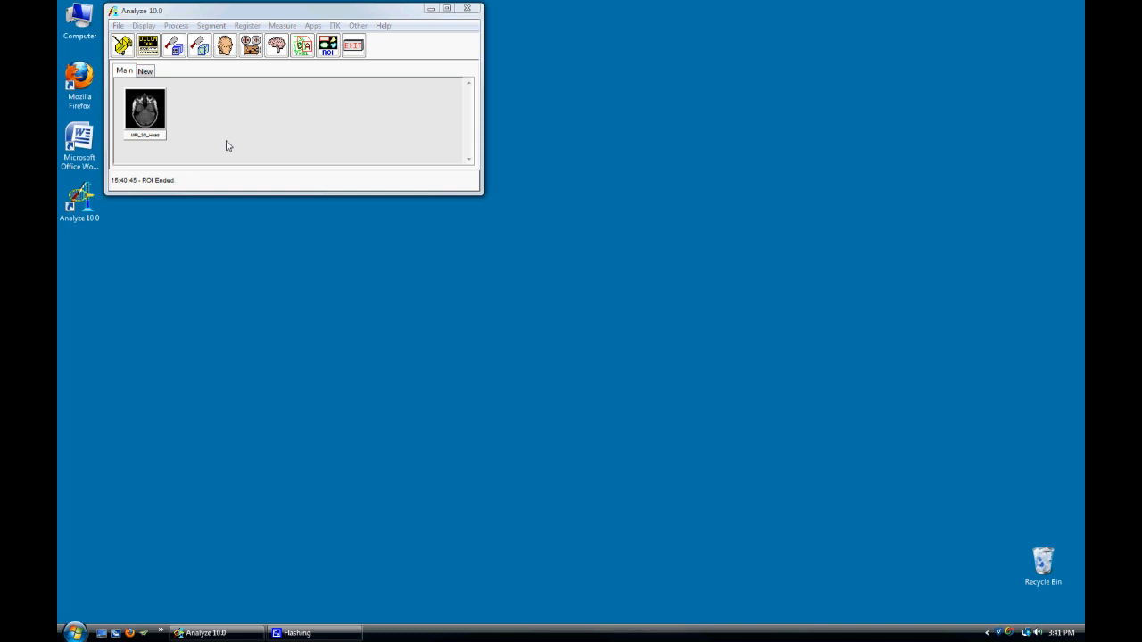
# Select the MRI_3D_Head dataset and load it into the Region Of Interest tool
pyautogui.click(145, 112)
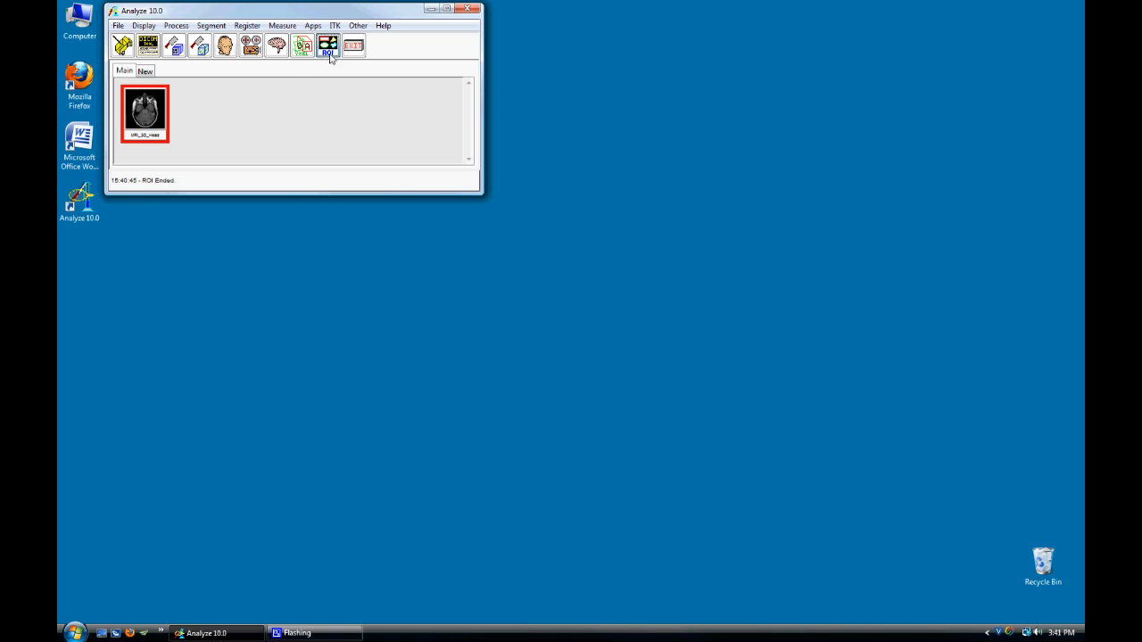
pyautogui.click(327, 45)
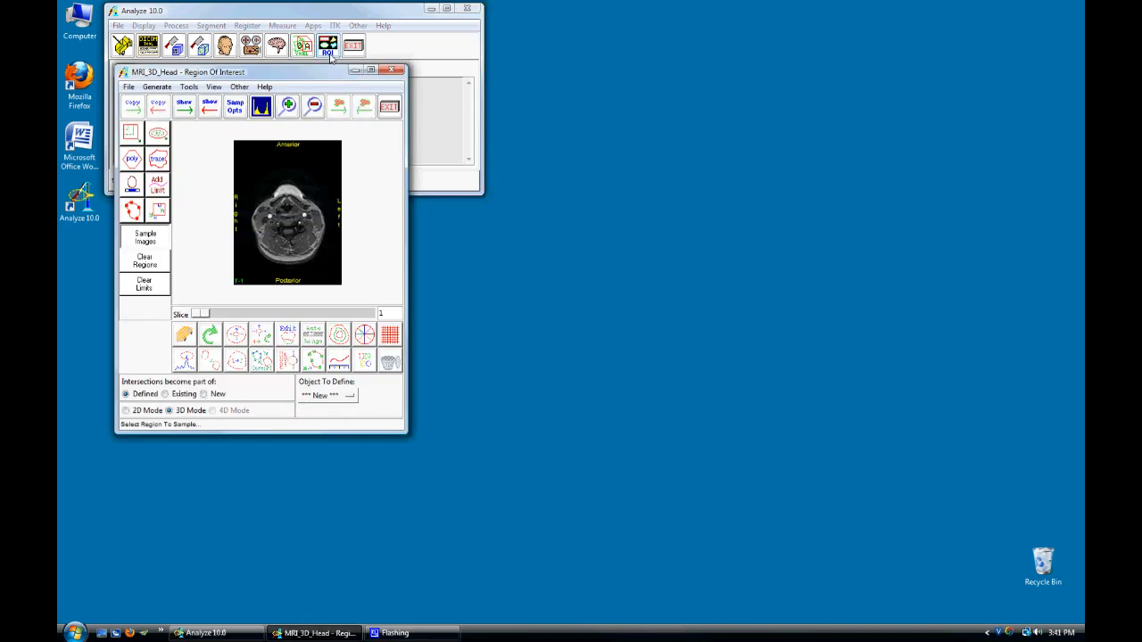
pyautogui.click(157, 87)
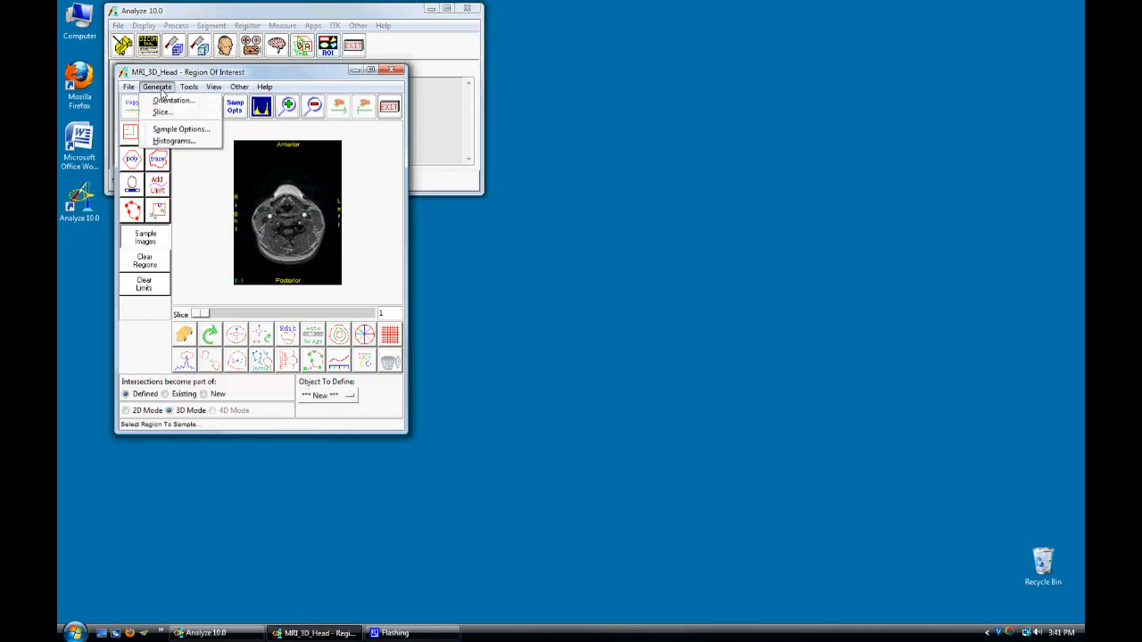
pyautogui.moveTo(172, 100)
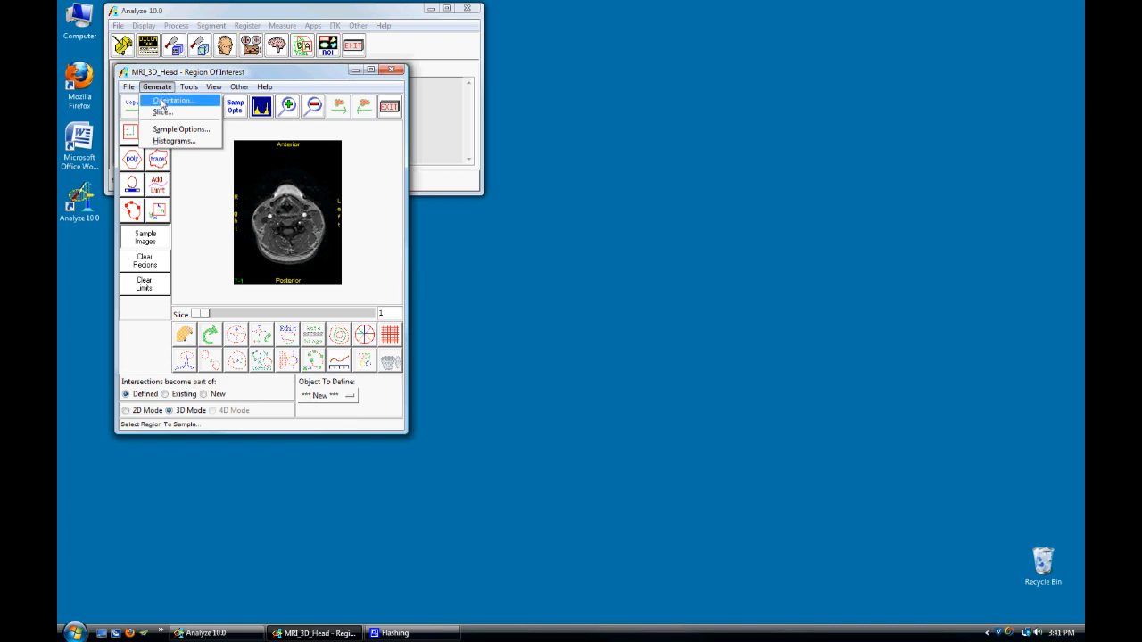
# Switch the view to coronal orientation and move to slice 83
pyautogui.click(176, 99)
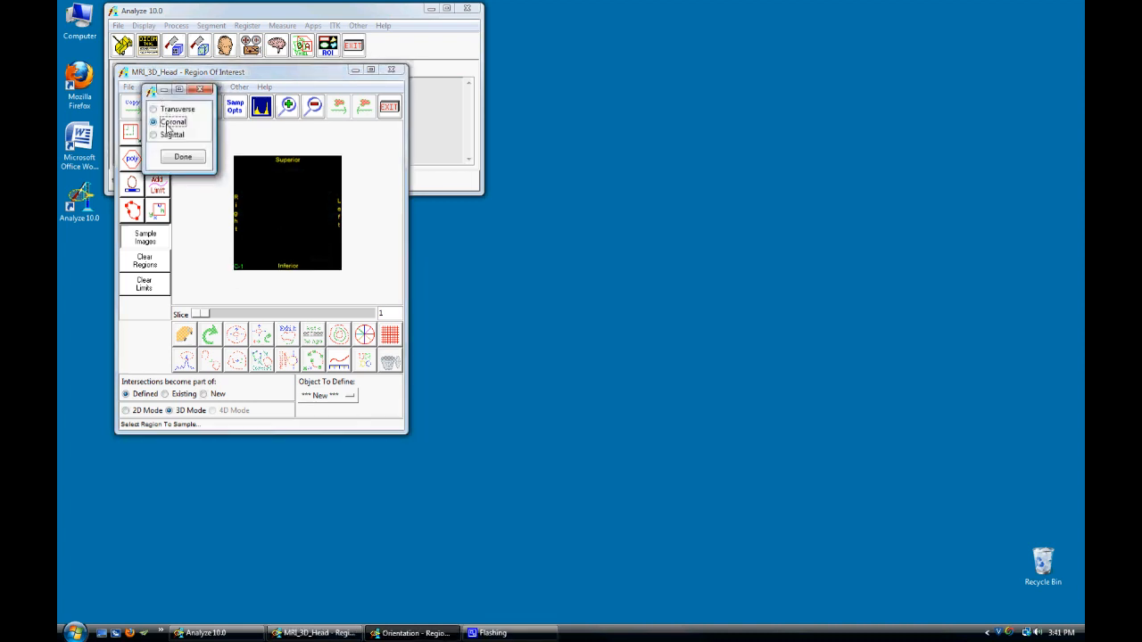
pyautogui.click(182, 156)
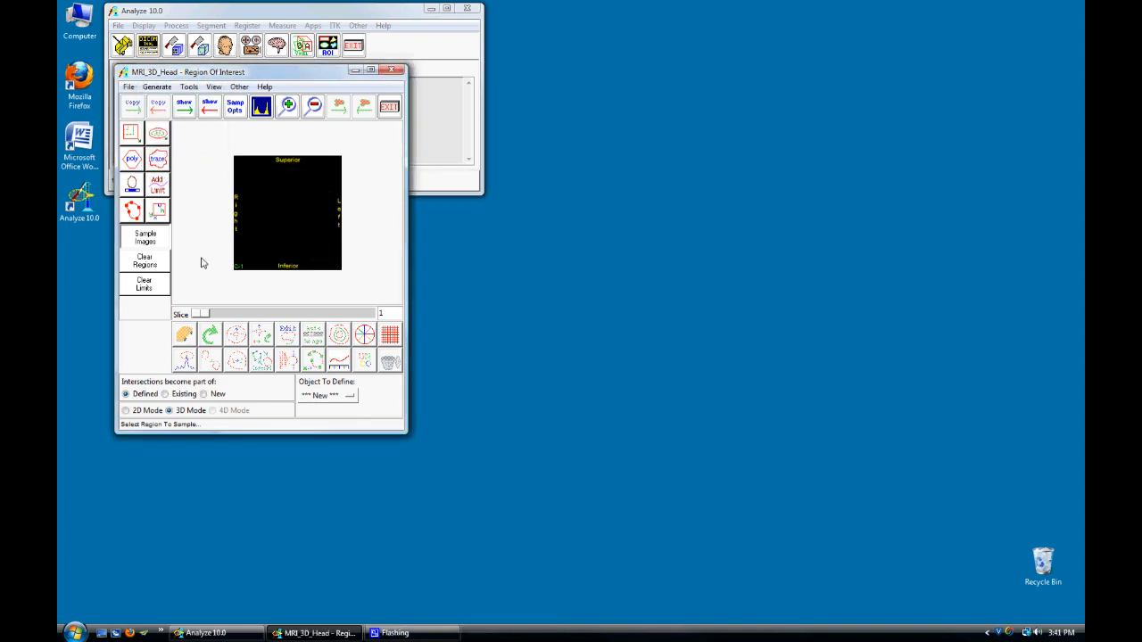
pyautogui.moveTo(198, 314); pyautogui.dragTo(214, 314)
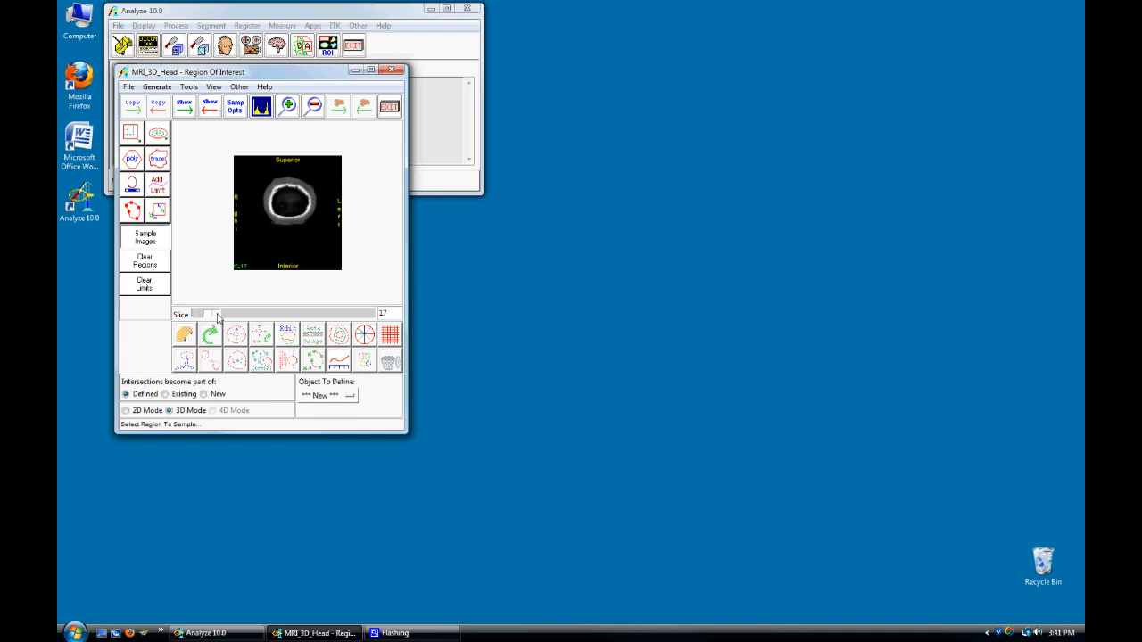
pyautogui.moveTo(209, 314); pyautogui.dragTo(263, 315)
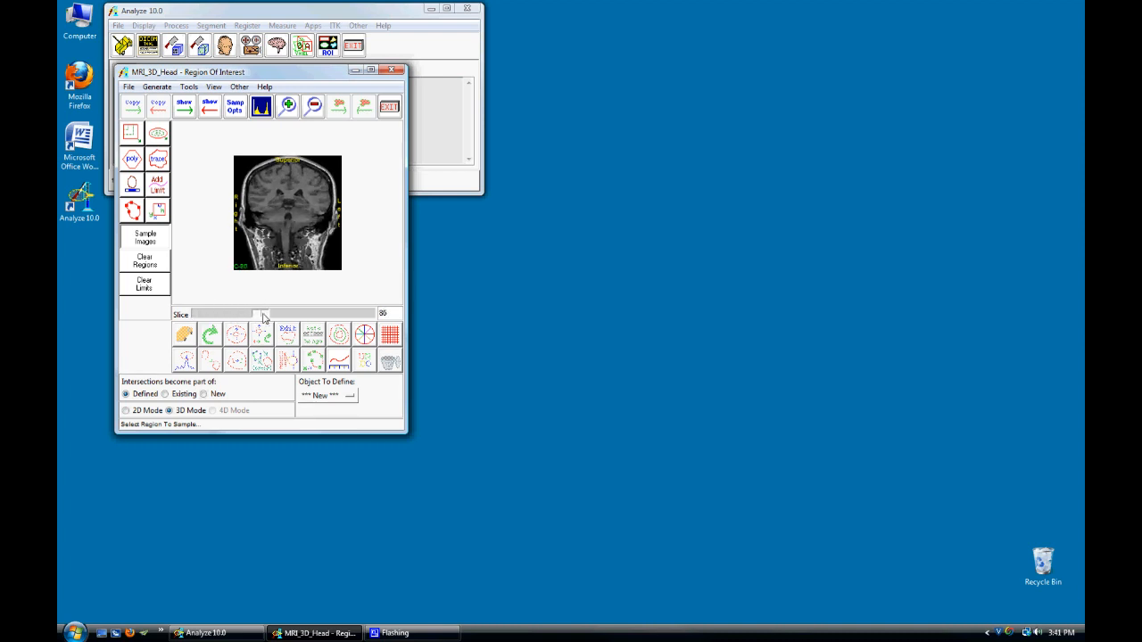
pyautogui.moveTo(263, 313); pyautogui.dragTo(258, 313)
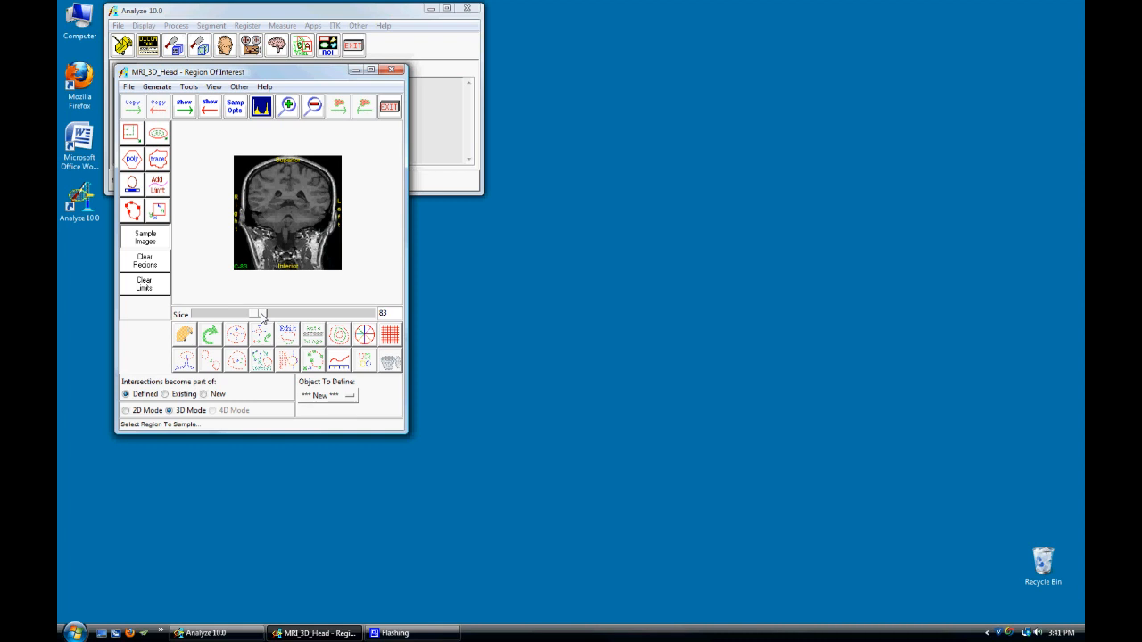
# Enlarge the ROI window and zoom in on the hippocampal region
pyautogui.moveTo(407, 432); pyautogui.dragTo(540, 522)
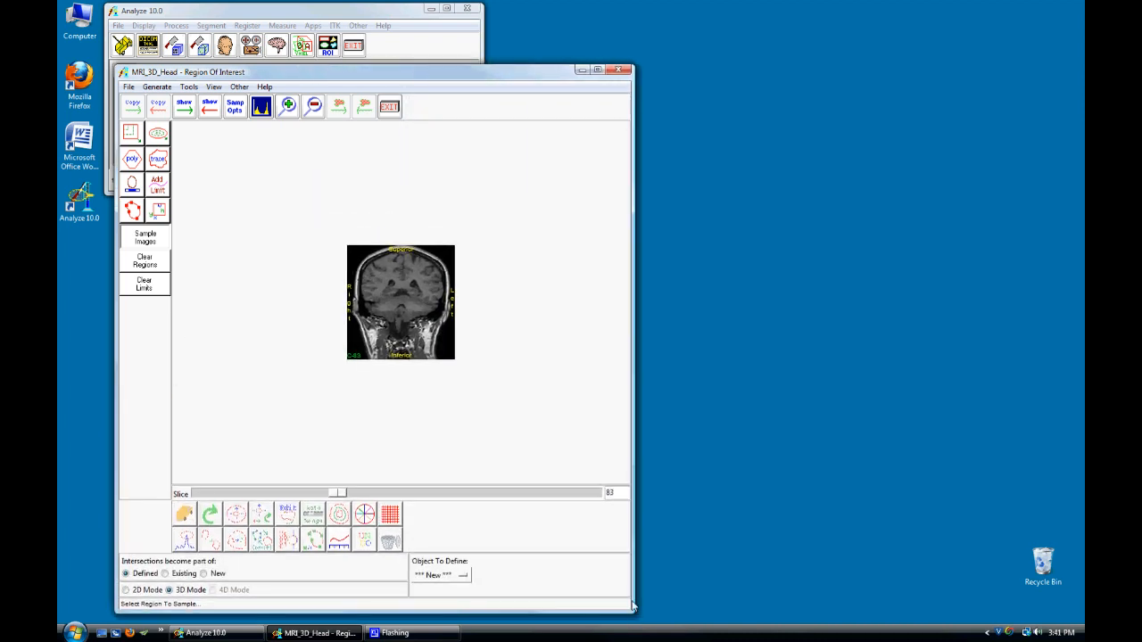
pyautogui.click(287, 105)
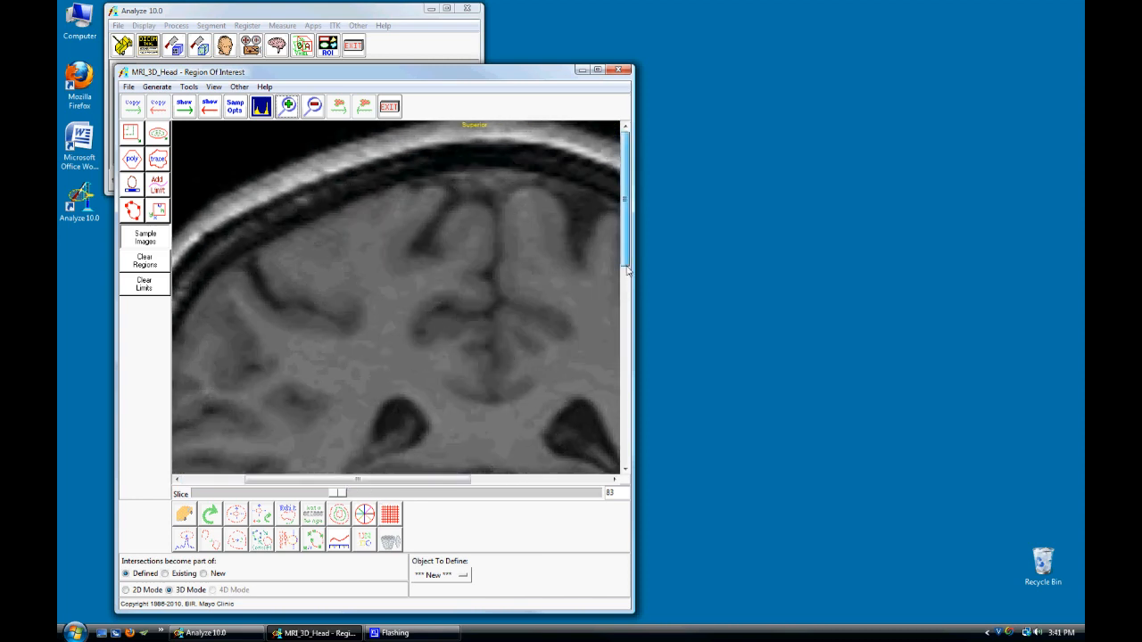
pyautogui.moveTo(339, 480); pyautogui.dragTo(491, 480)
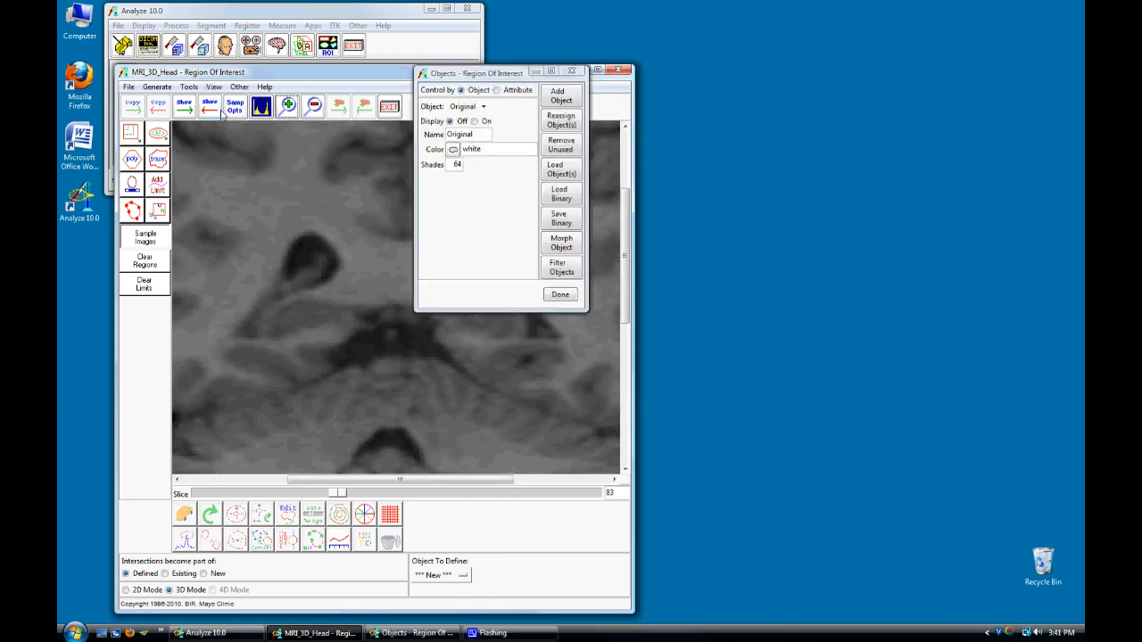
# Add two objects named Right HC (red) and Left HC (green)
pyautogui.click(560, 96)
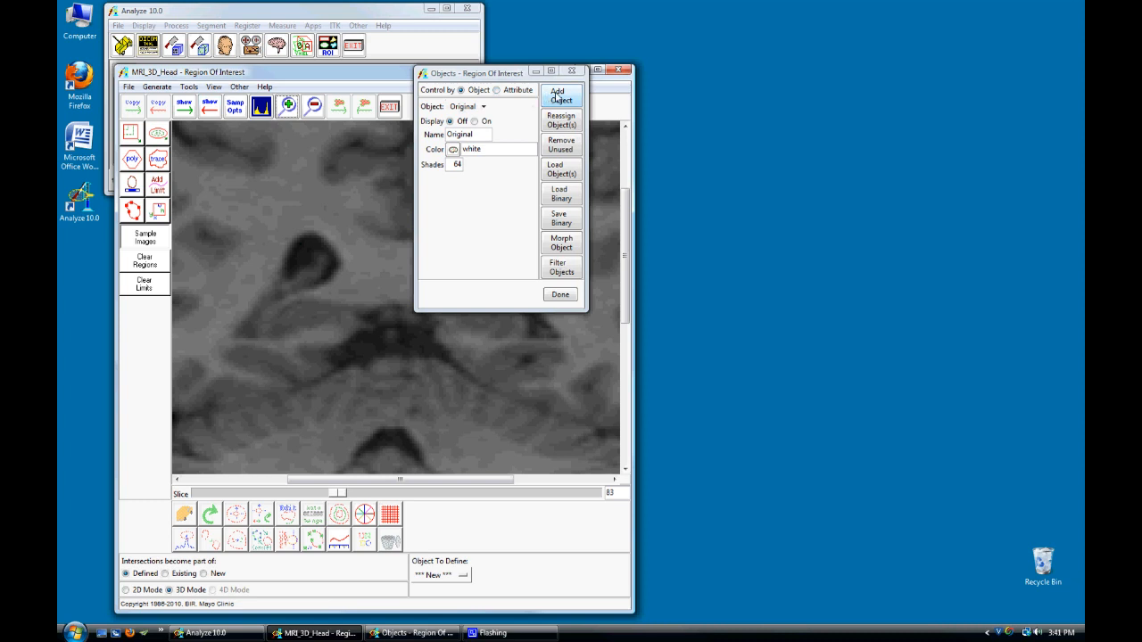
pyautogui.click(560, 96)
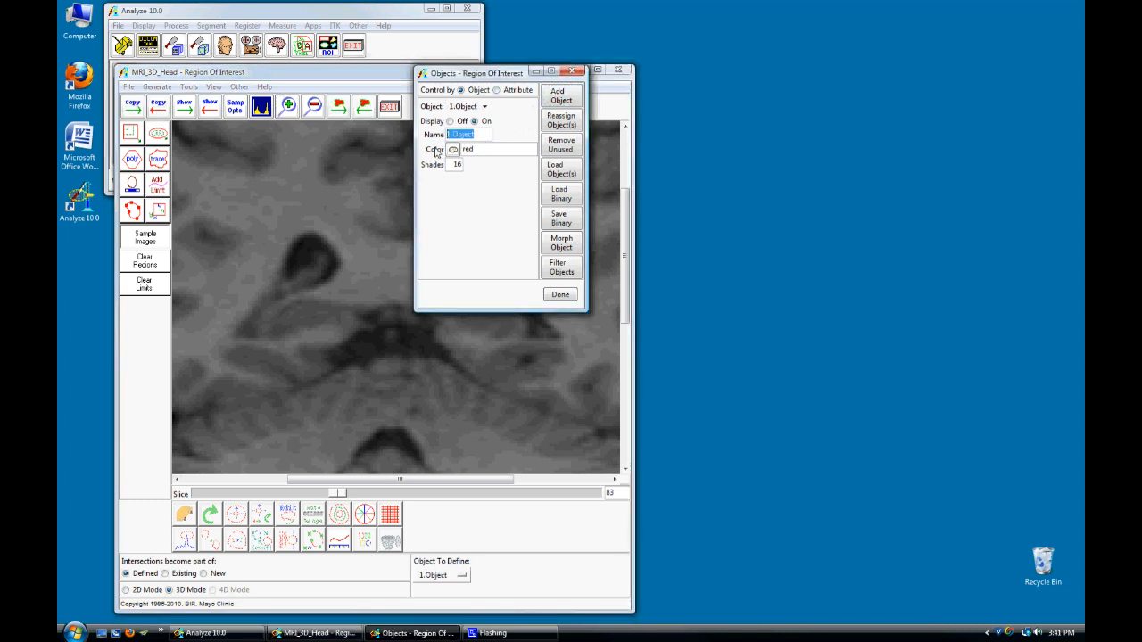
pyautogui.write('Right HC')
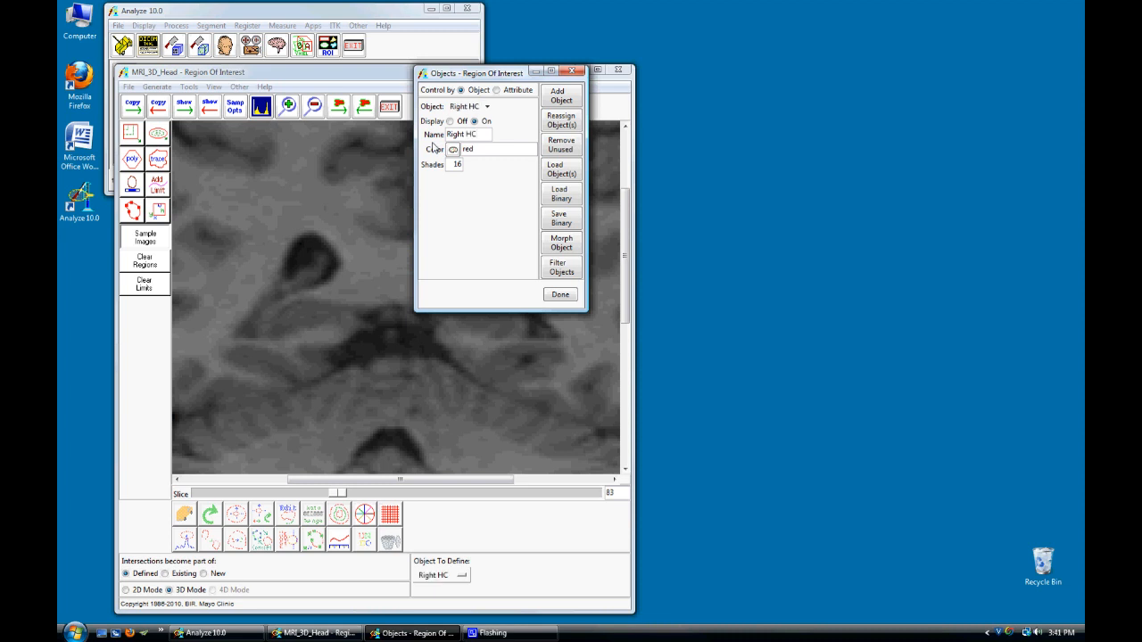
pyautogui.click(561, 95)
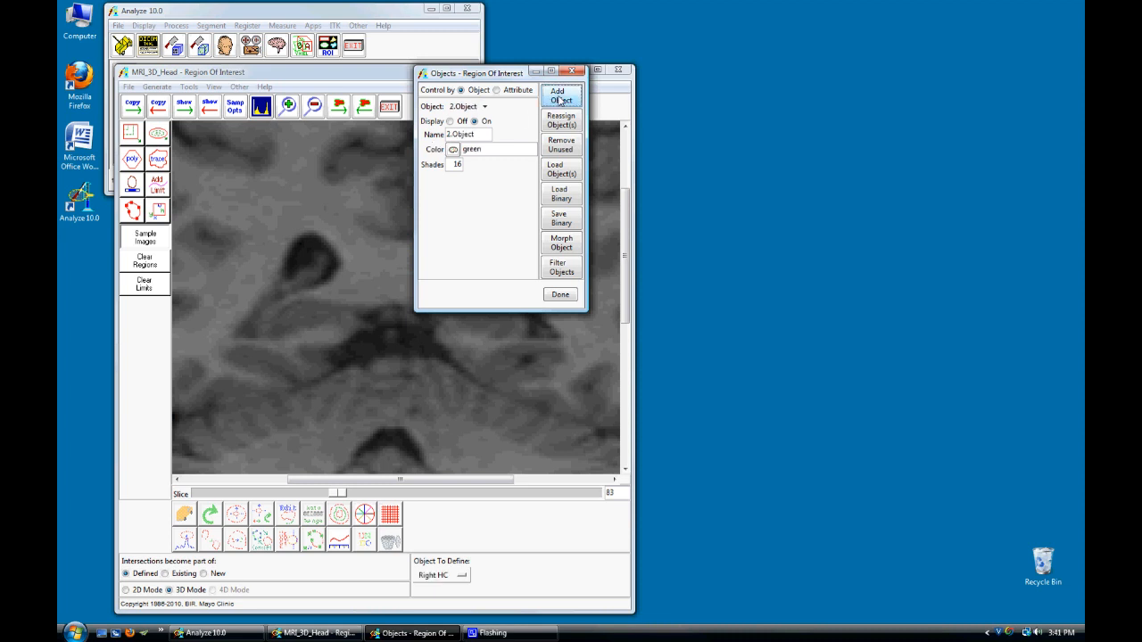
pyautogui.tripleClick(463, 134)
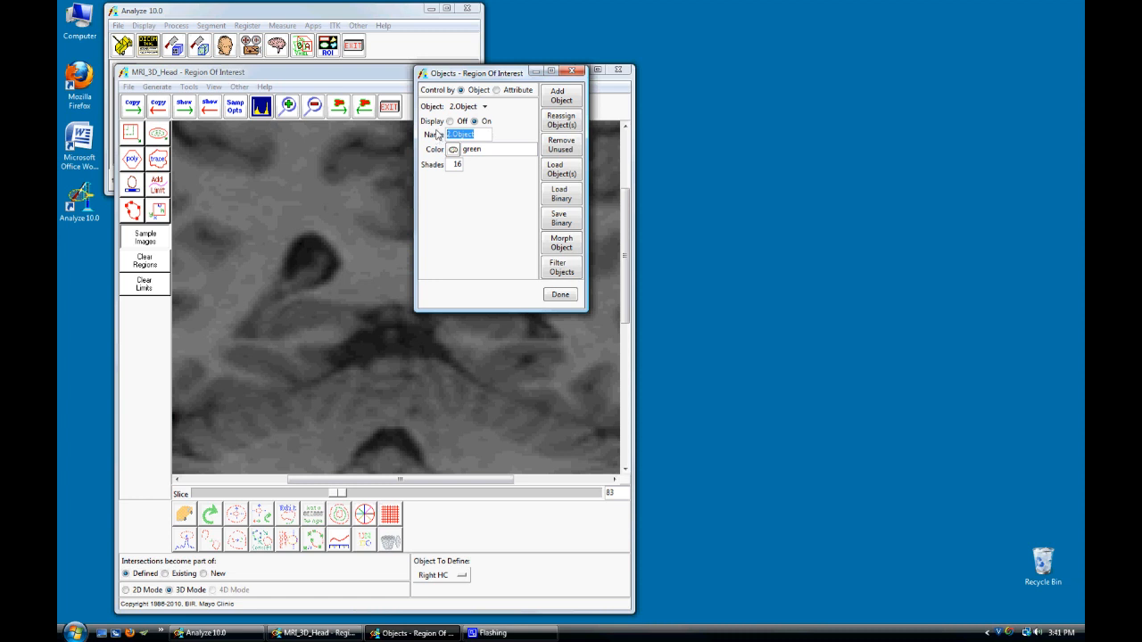
pyautogui.write('Left HC')
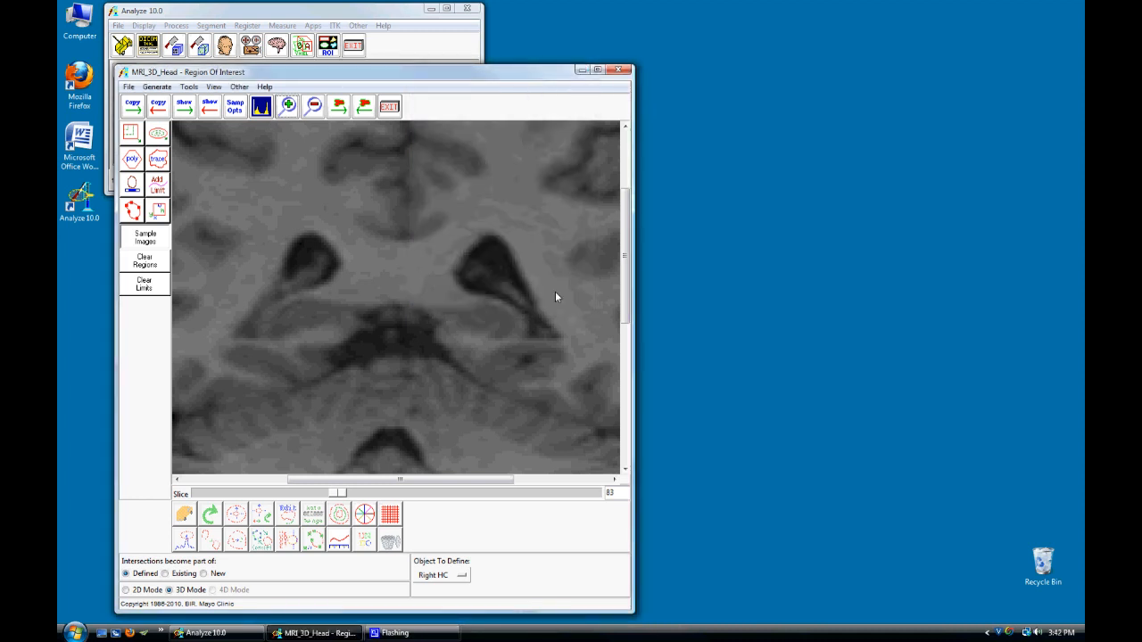
# Manually trace Right HC on slice 83, then trace Left HC
pyautogui.click(461, 575)
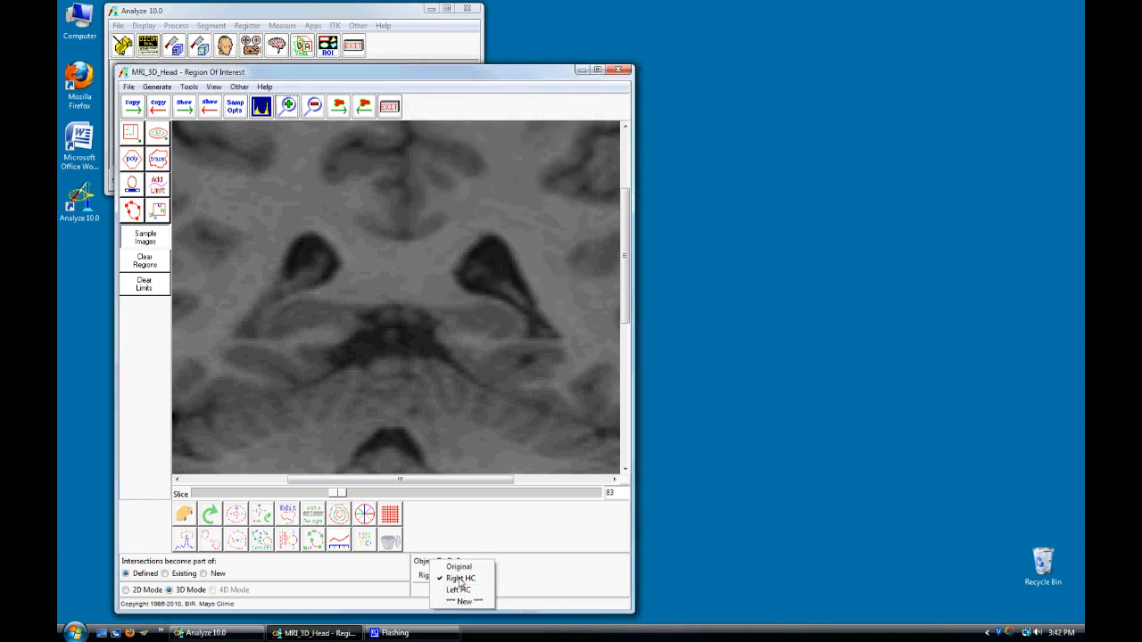
pyautogui.click(458, 578)
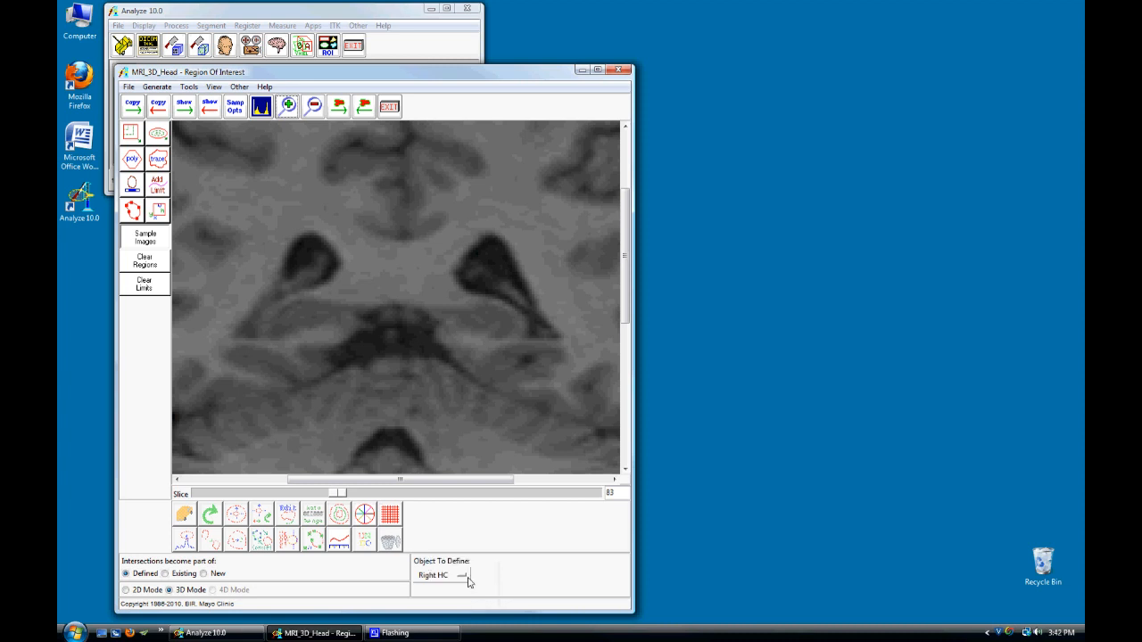
pyautogui.moveTo(158, 159)
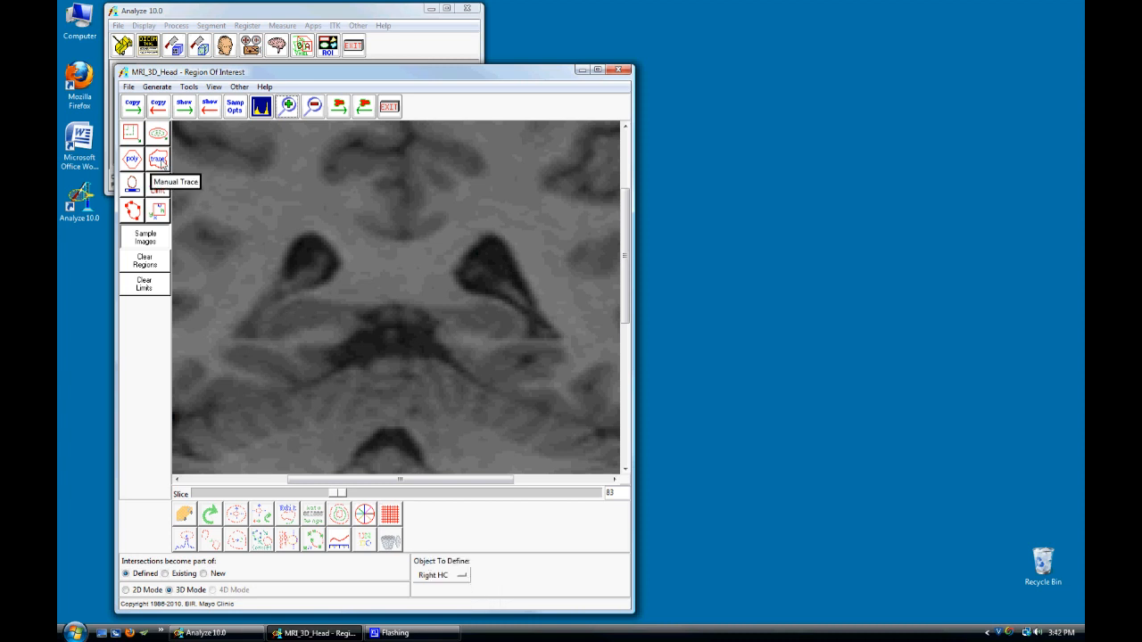
pyautogui.click(158, 159)
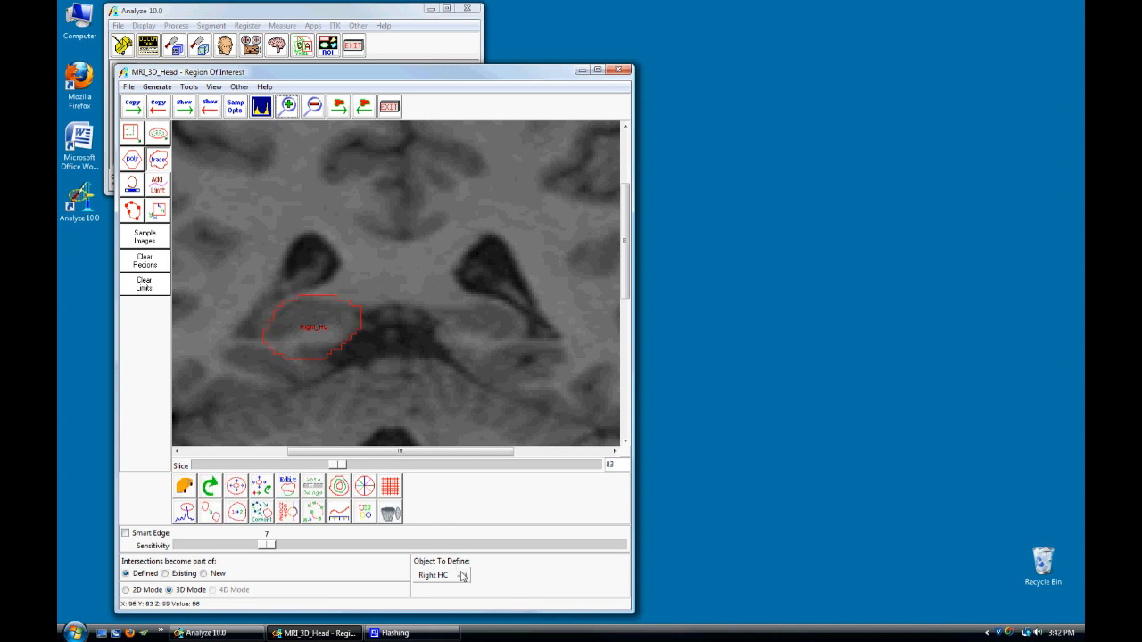
pyautogui.click(462, 575)
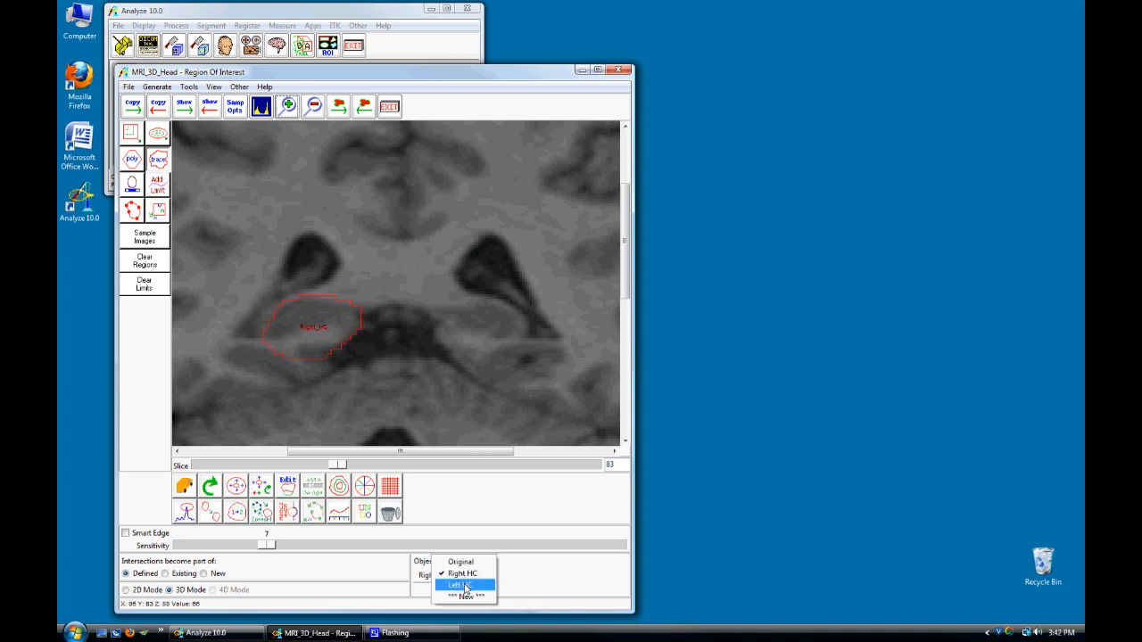
pyautogui.click(460, 584)
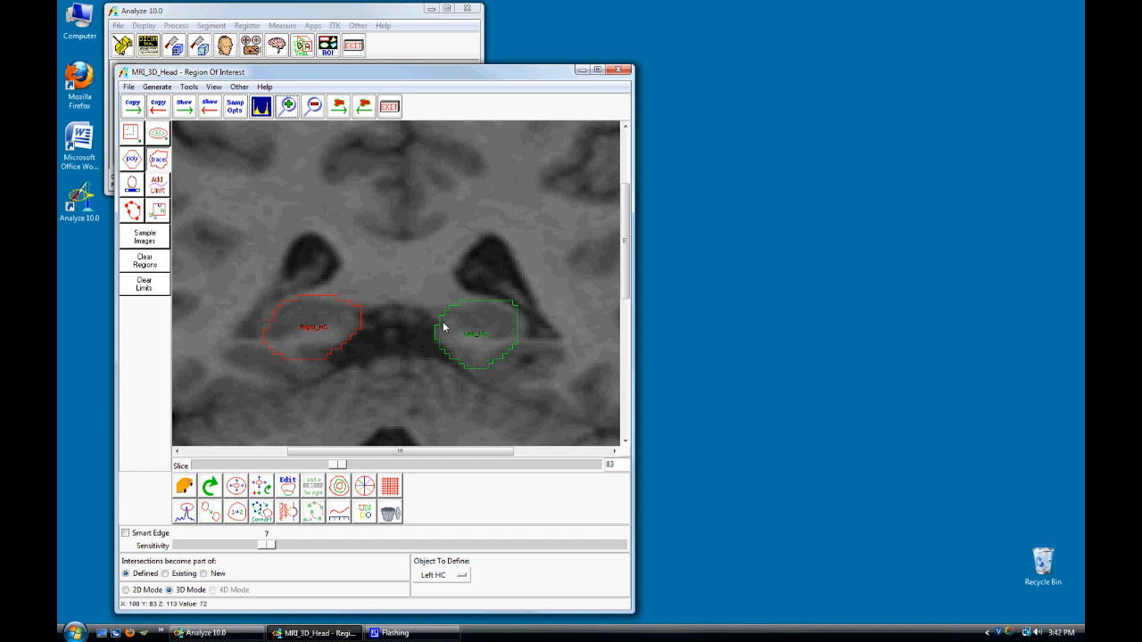
# Advance through coronal slices 84–85 to continue the Right HC and Left HC tracings
pyautogui.scroll(-3)
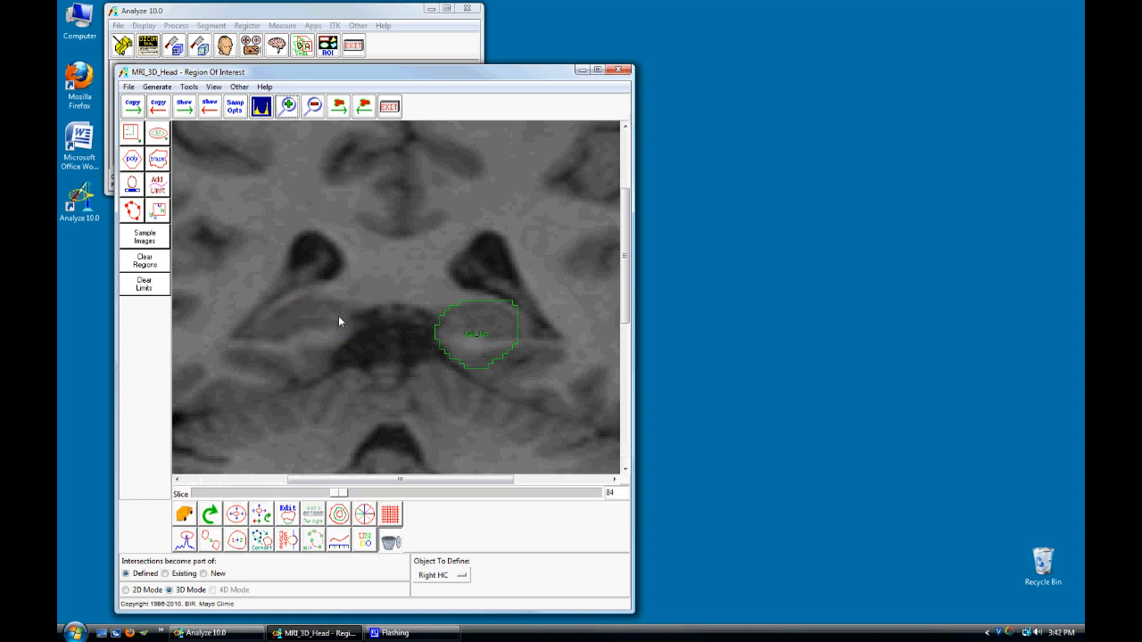
pyautogui.moveTo(356, 346)
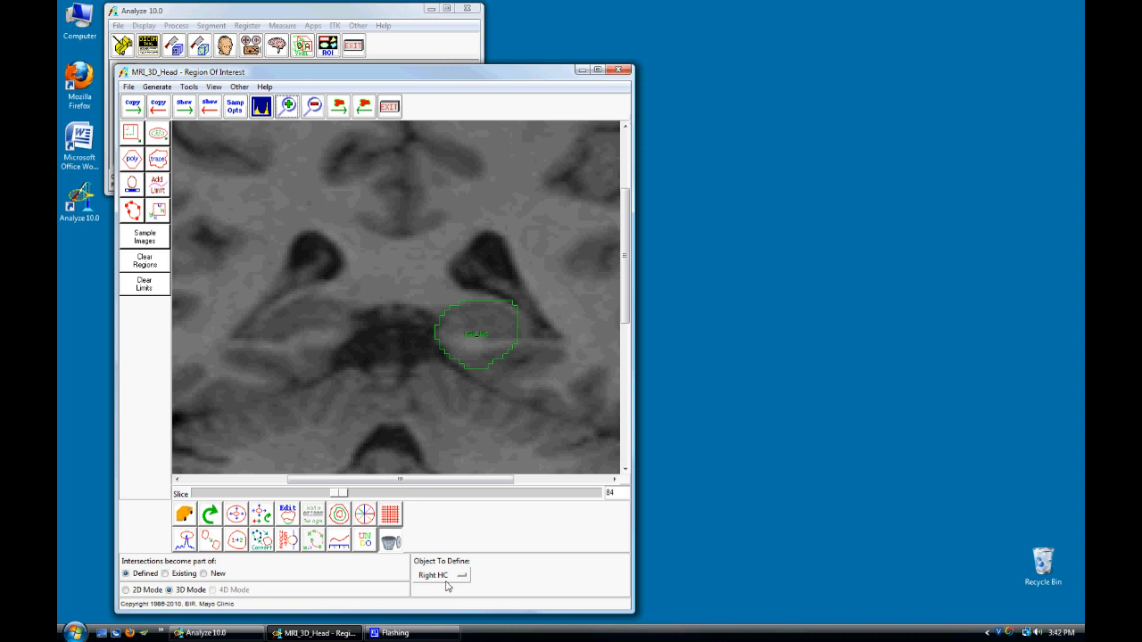
pyautogui.moveTo(298, 322)
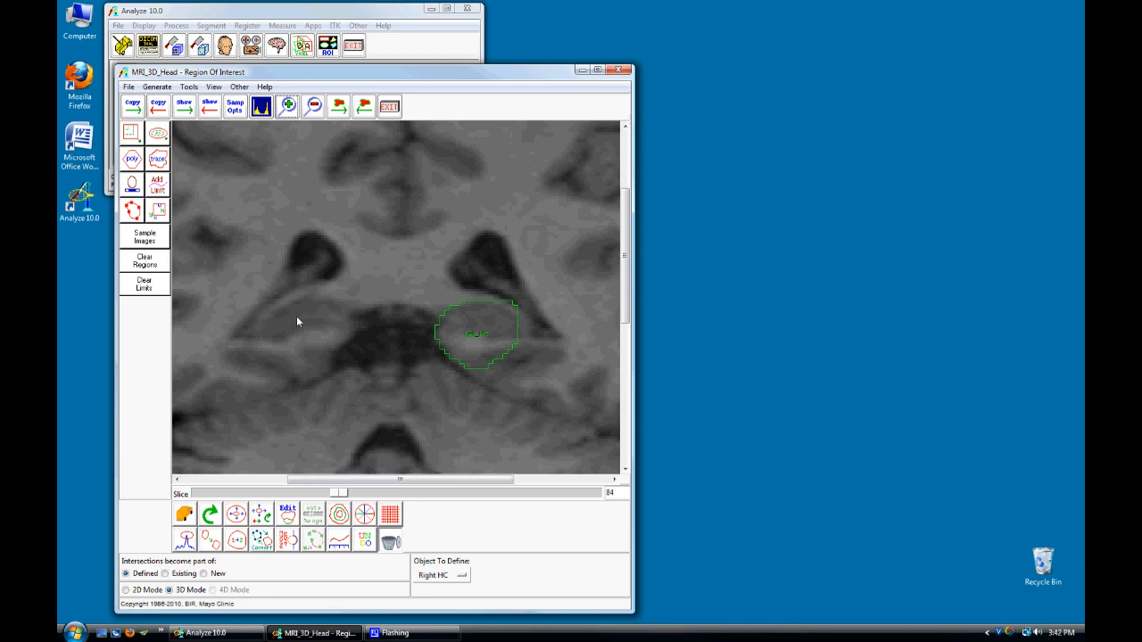
pyautogui.moveTo(295, 317)
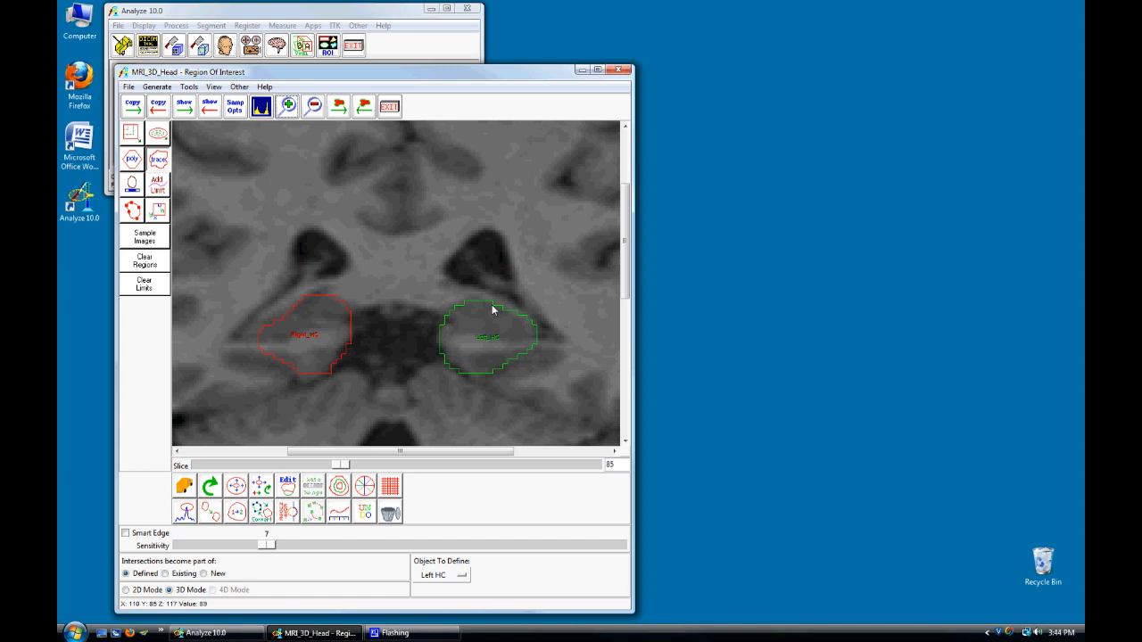
# In Sample Options, sample Object(s) with Sequence Display off and Log Stats on
pyautogui.click(156, 86)
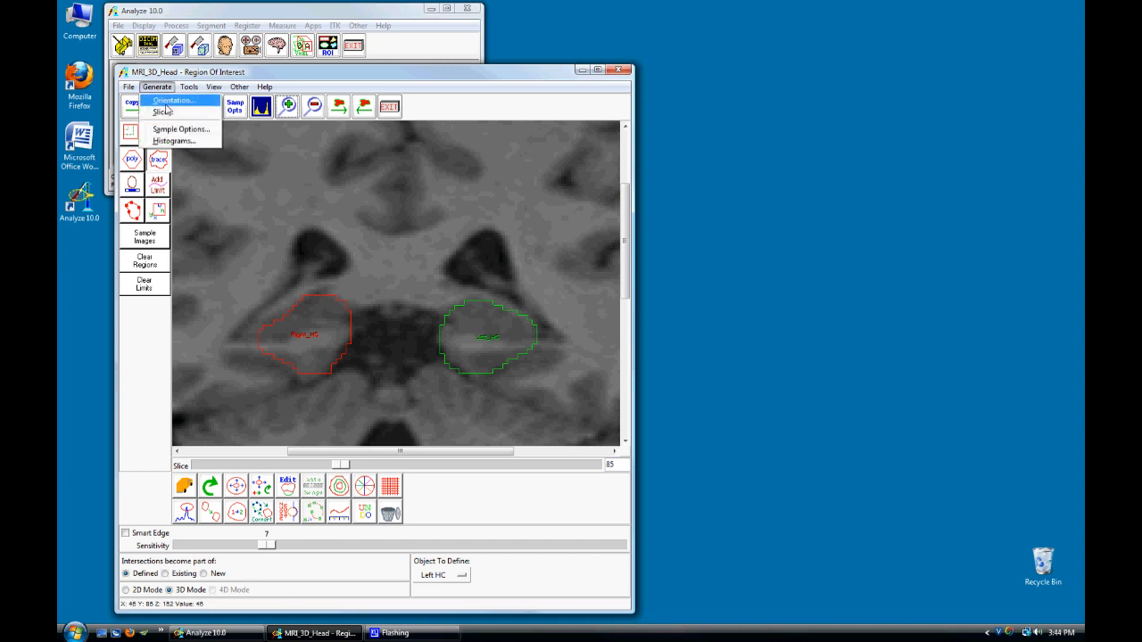
pyautogui.click(181, 129)
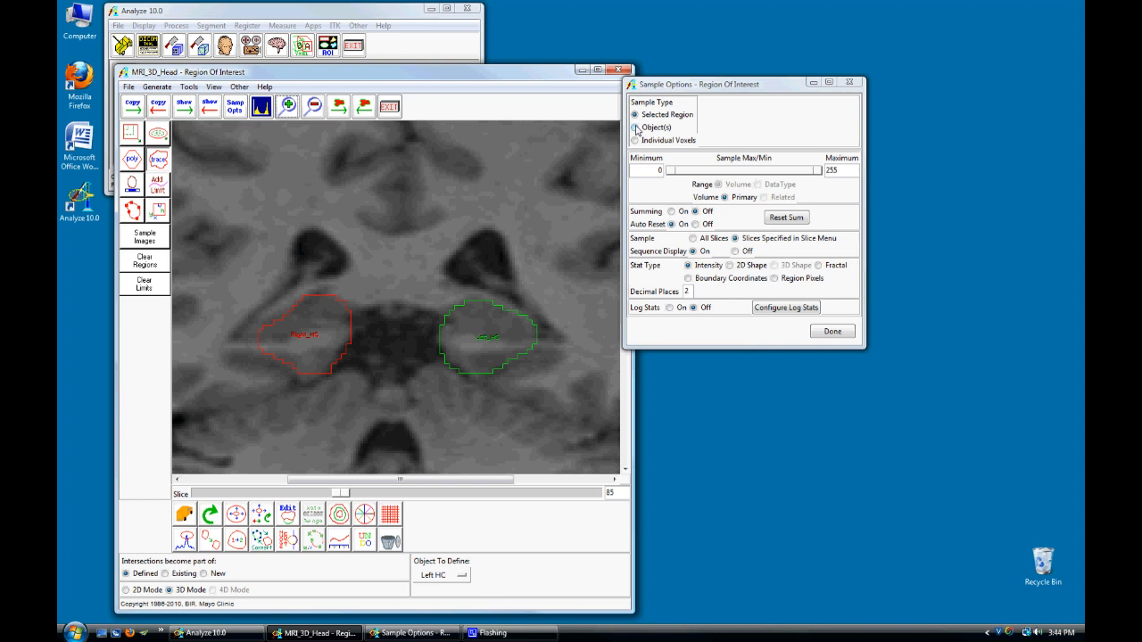
pyautogui.click(636, 127)
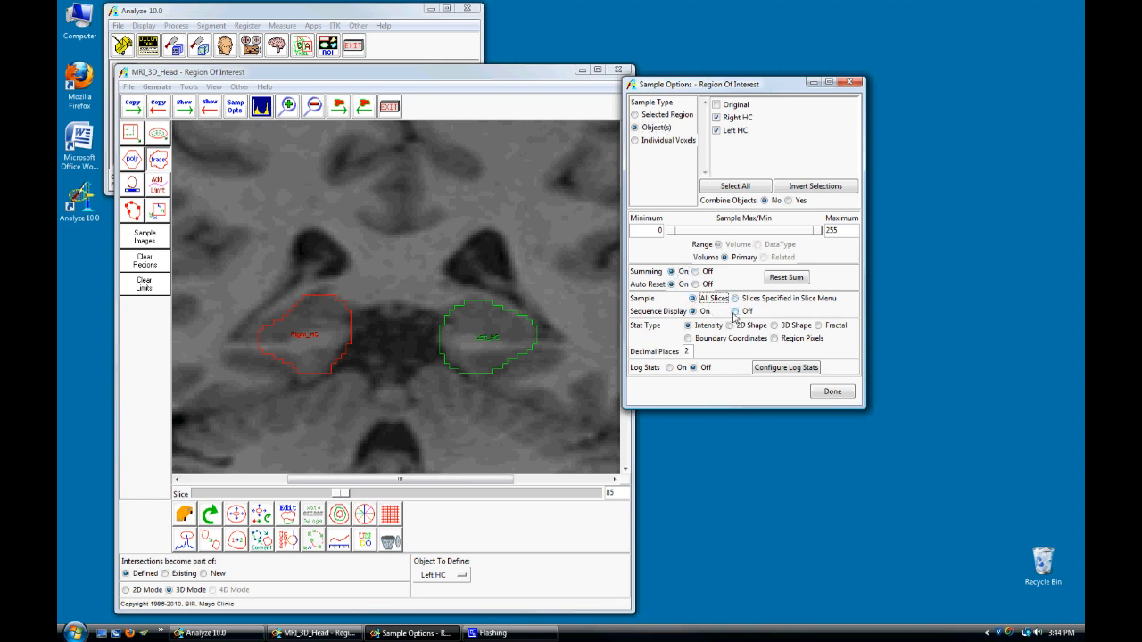
pyautogui.click(734, 311)
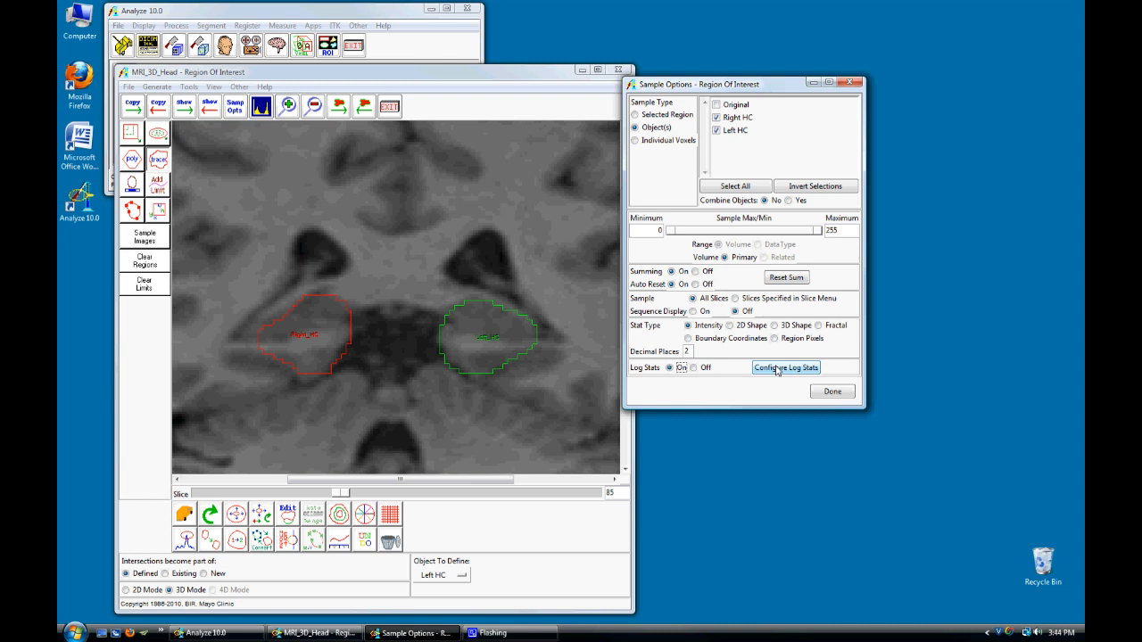
pyautogui.click(785, 367)
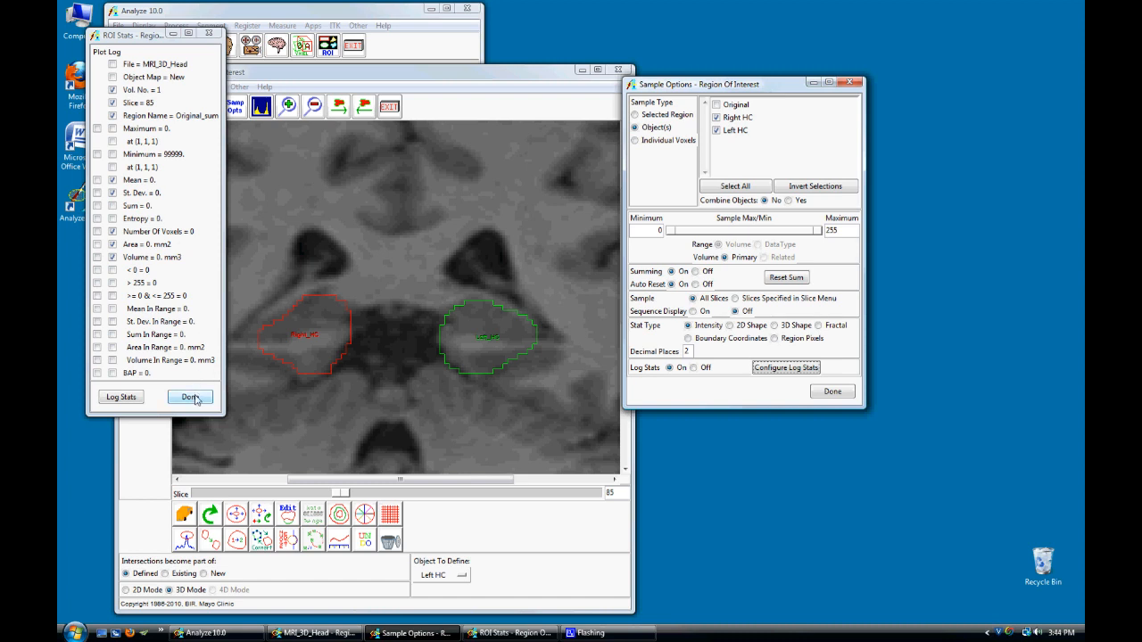
# Fill the ROI Stat Log, scroll to the volumes, and bring up the Save Log option
pyautogui.click(190, 397)
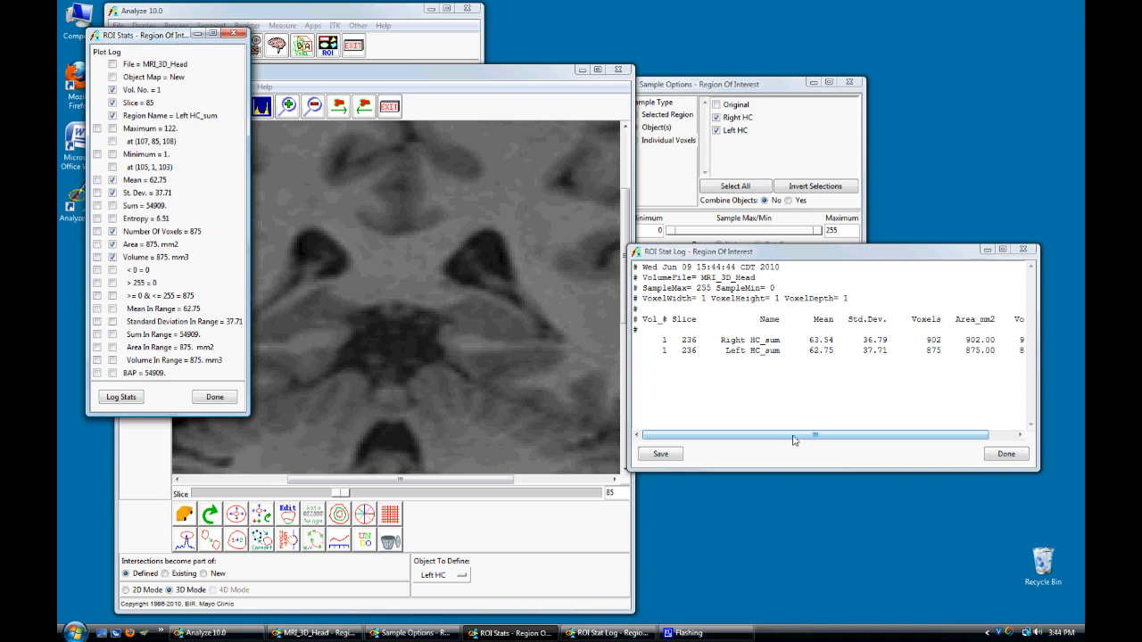
pyautogui.moveTo(794, 435); pyautogui.dragTo(854, 435)
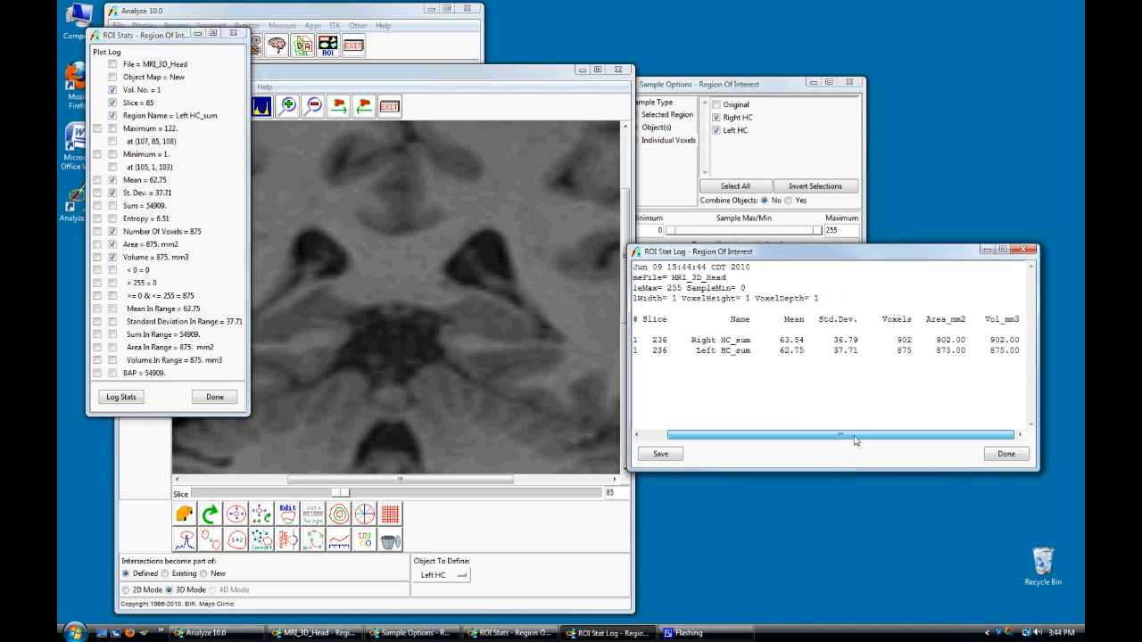
pyautogui.moveTo(885, 388)
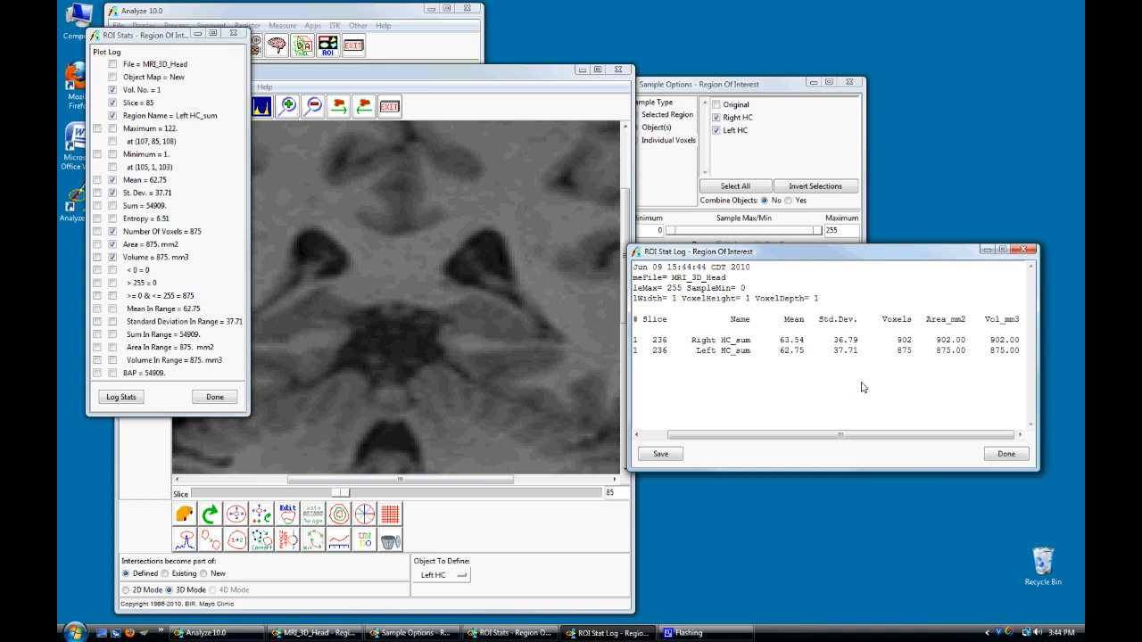
pyautogui.rightClick(862, 387)
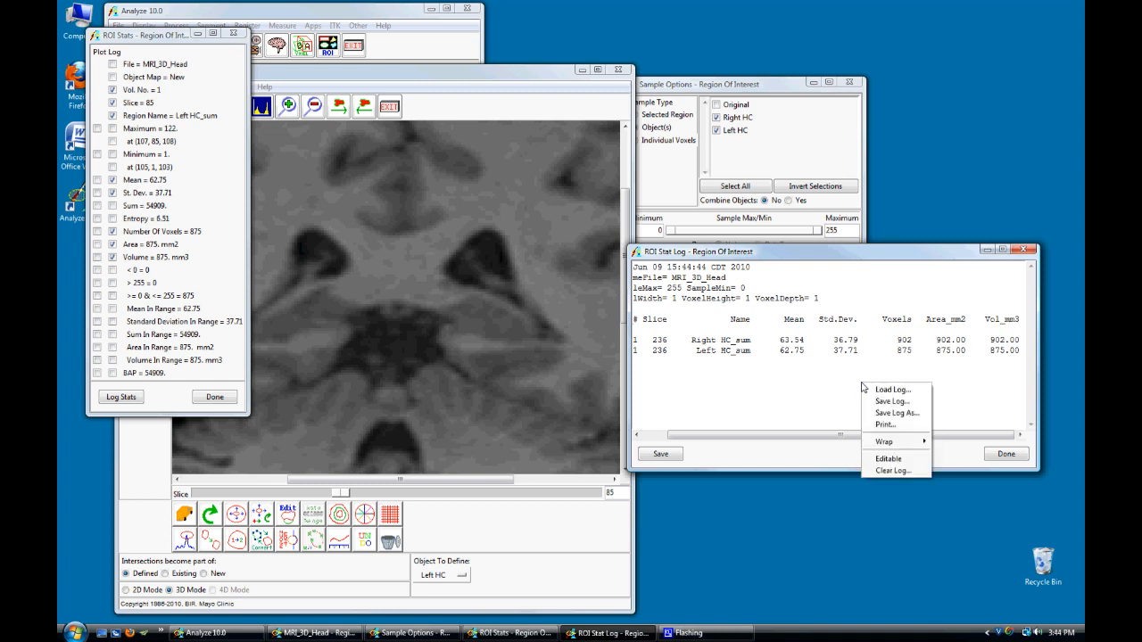
pyautogui.moveTo(892, 401)
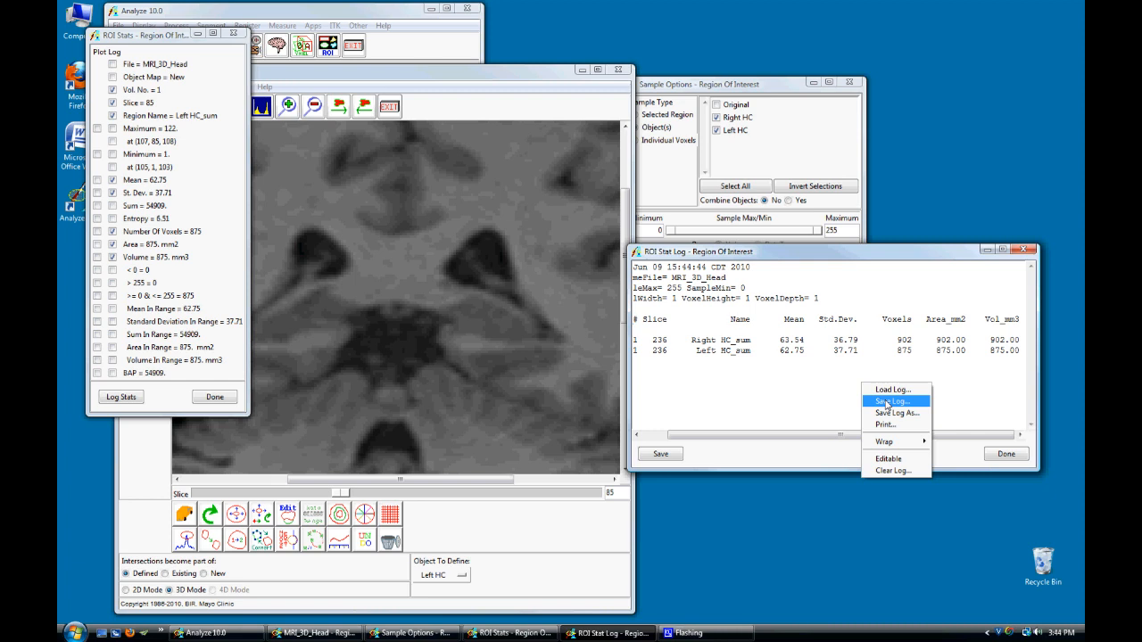